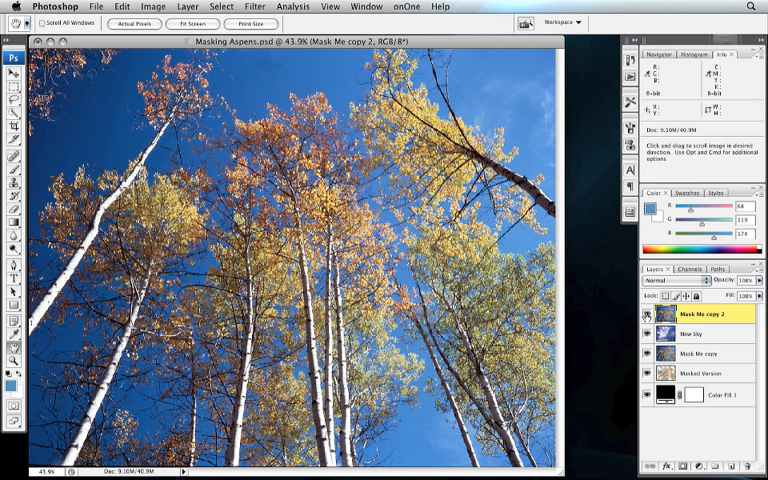
Toggle the top aspen layer's visibility off and back on to check the sky
left_click(646, 314)
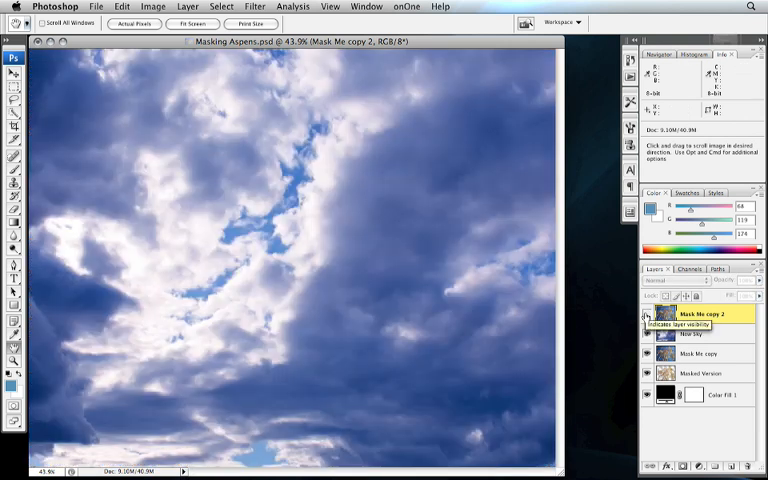
left_click(647, 314)
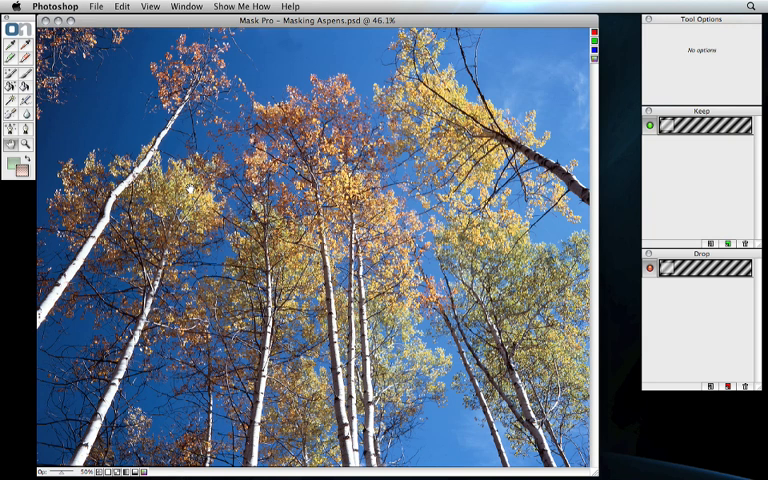
mouse_move(338, 289)
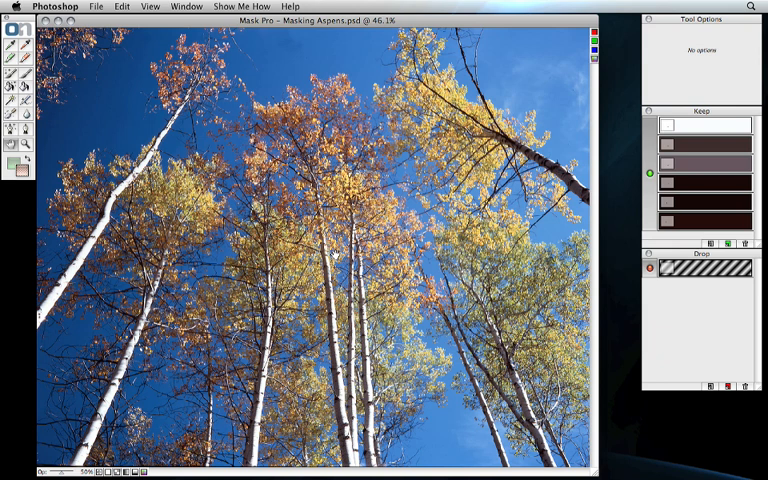
mouse_move(470, 106)
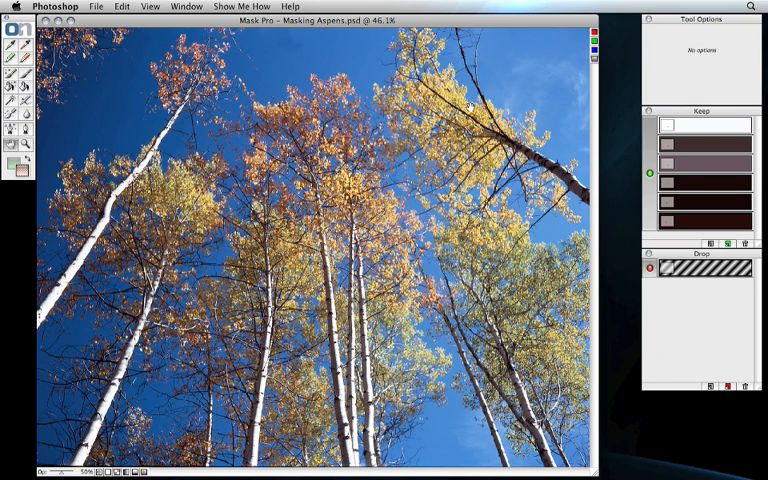
mouse_move(570, 353)
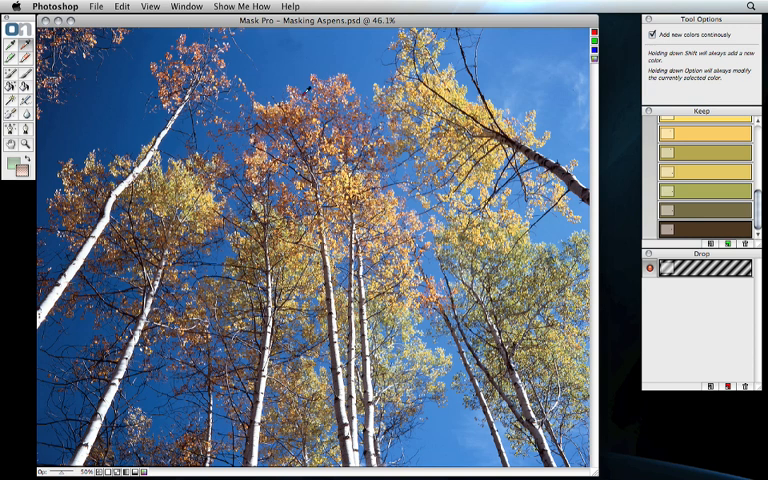
mouse_move(544, 207)
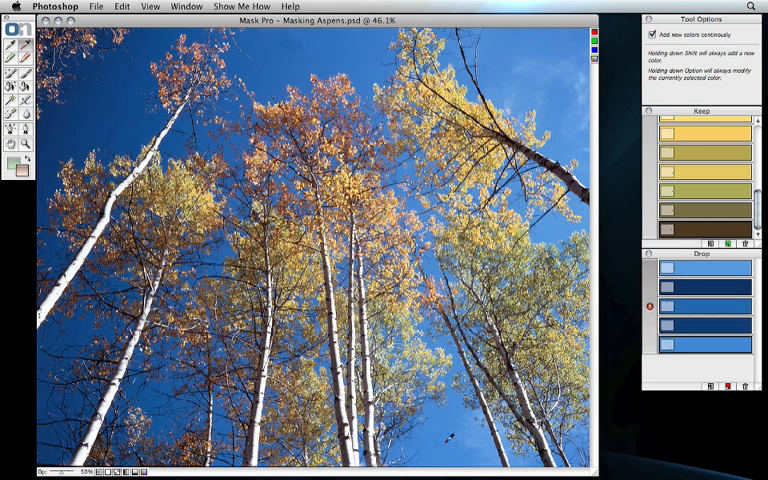
mouse_move(210, 135)
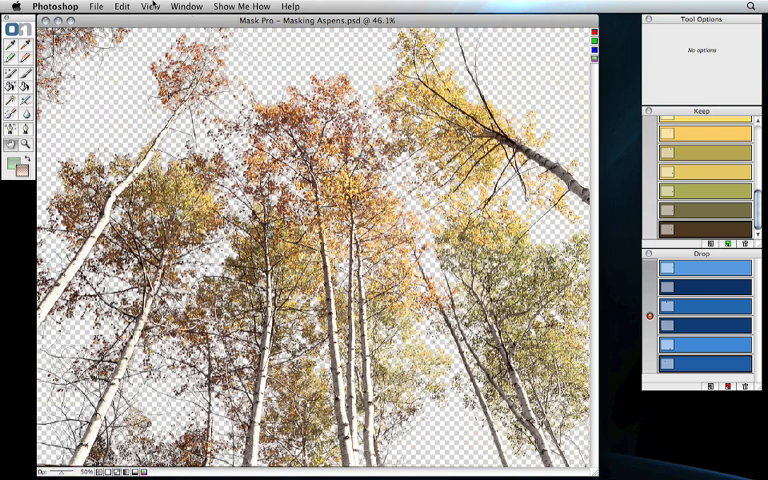
Apply the finished aspen mask from Mask Pro back to Photoshop via File > Save/Apply
left_click(149, 6)
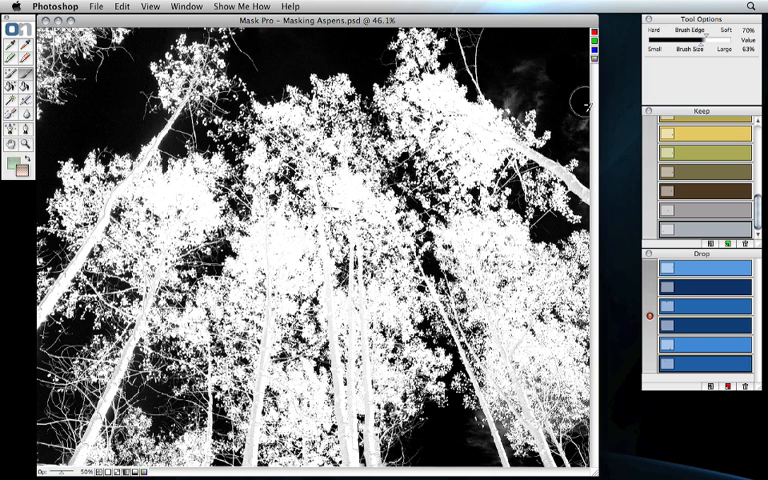
mouse_move(515, 75)
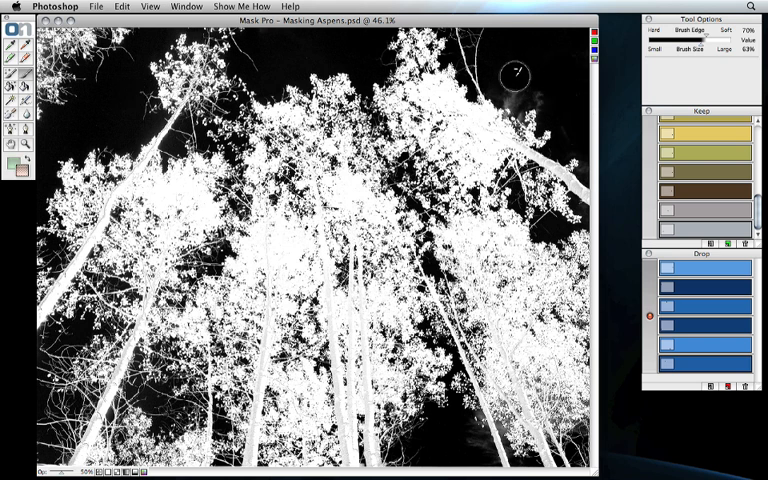
mouse_move(545, 95)
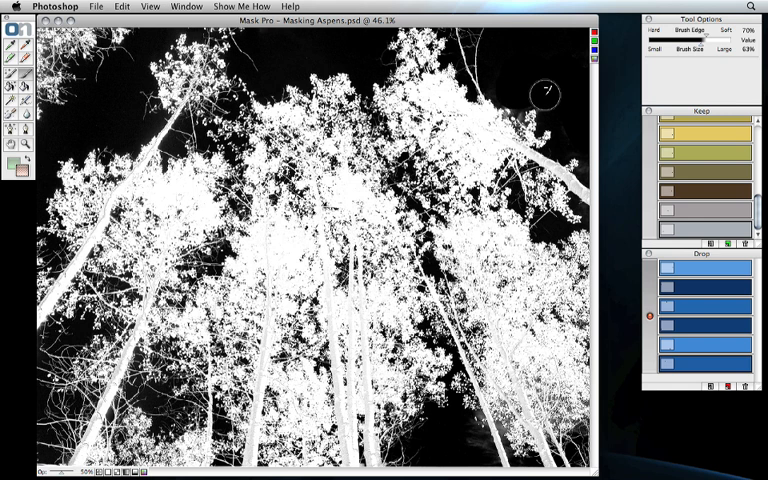
mouse_move(203, 13)
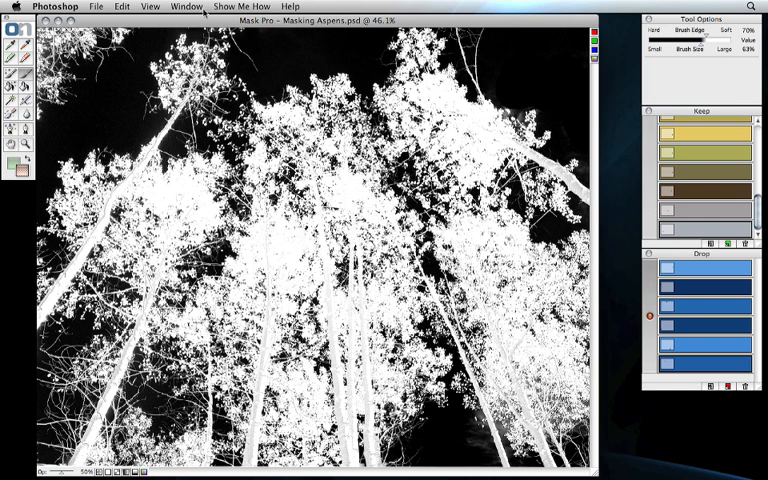
left_click(96, 6)
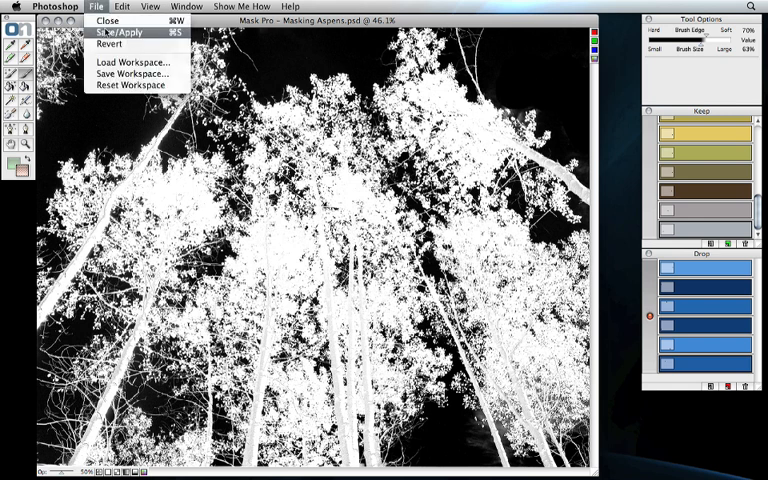
left_click(114, 33)
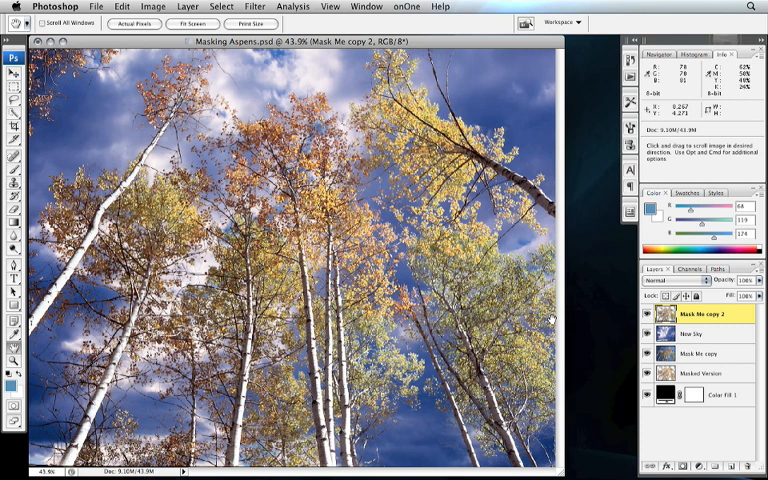
Add a Levels adjustment above New Sky with midtones at 0.61
left_click(703, 334)
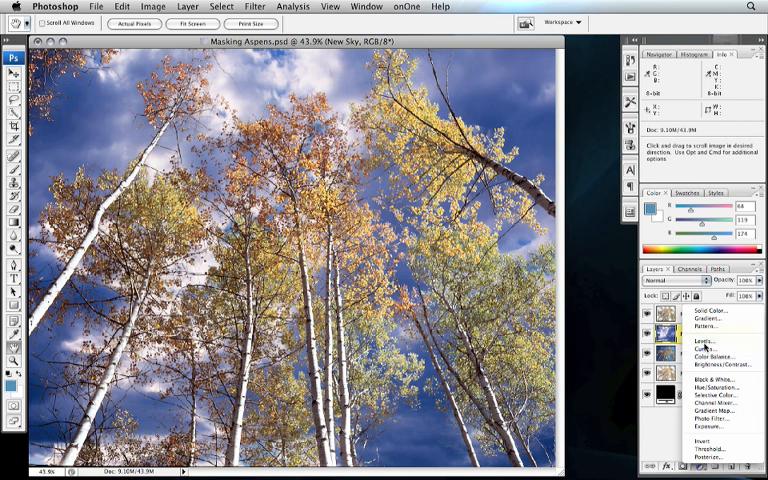
left_click(703, 347)
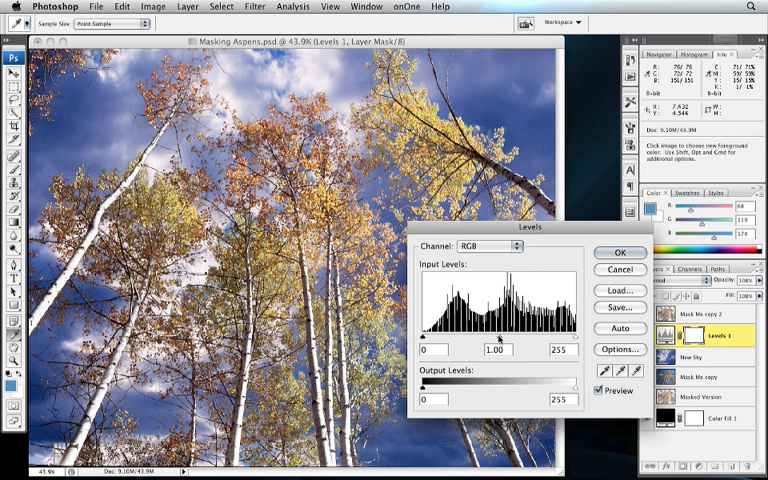
left_click_drag(514, 332, 500, 332)
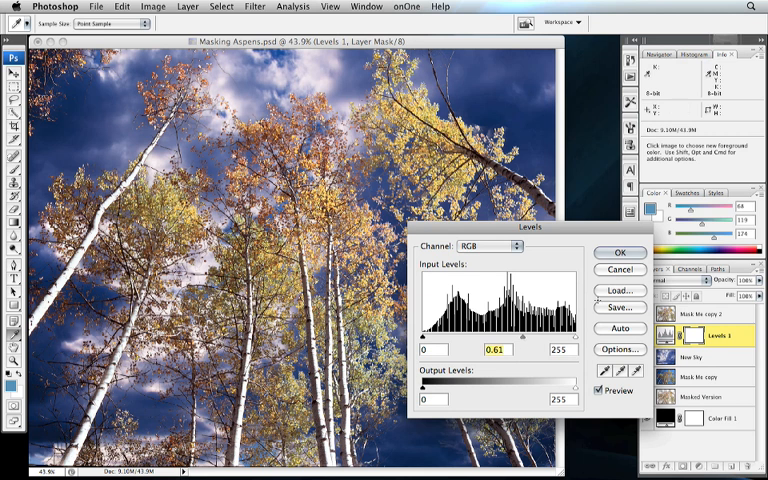
left_click(620, 252)
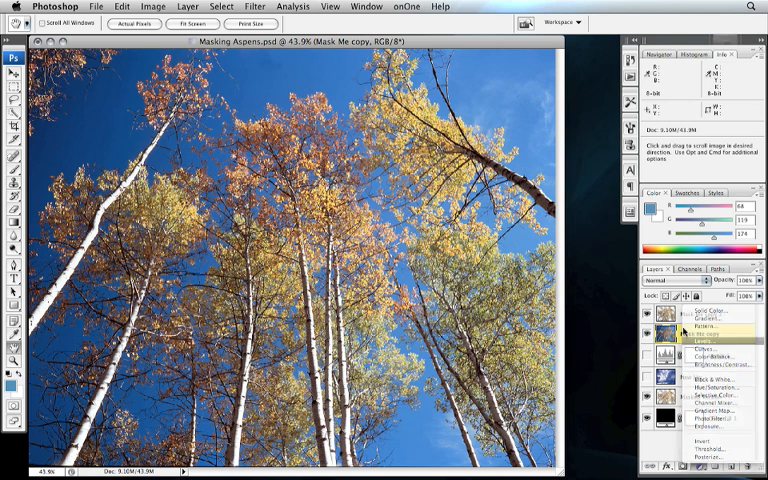
Add a Levels adjustment above Mask Me copy, darkening midtones to 0.85
left_click(710, 342)
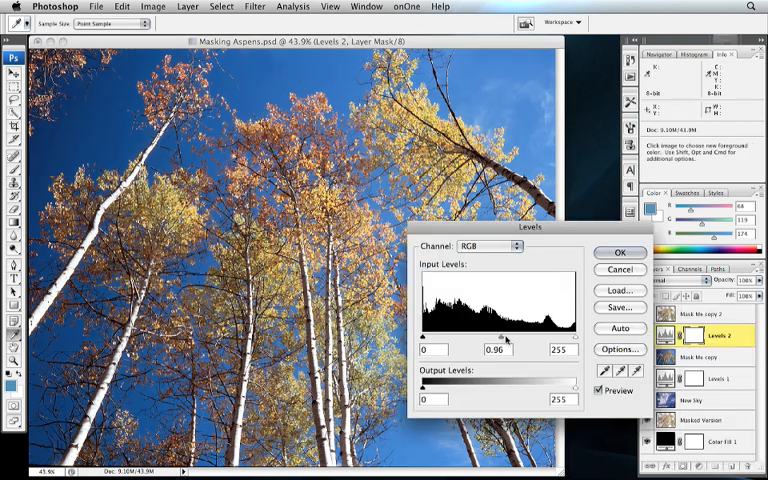
left_click_drag(513, 332, 503, 332)
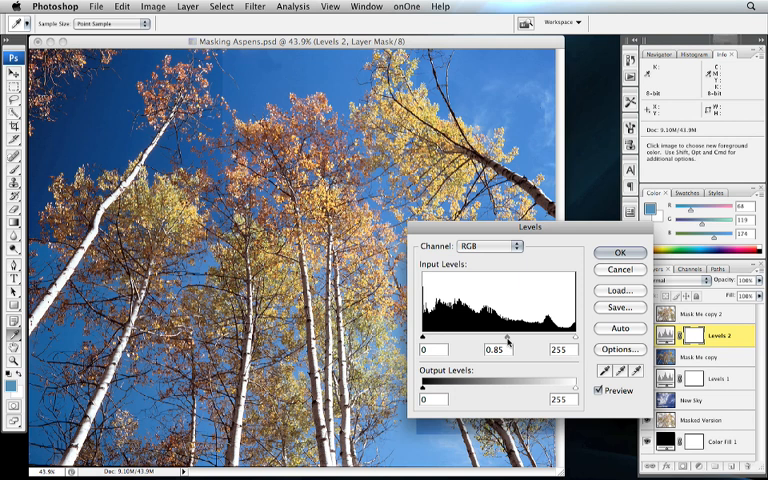